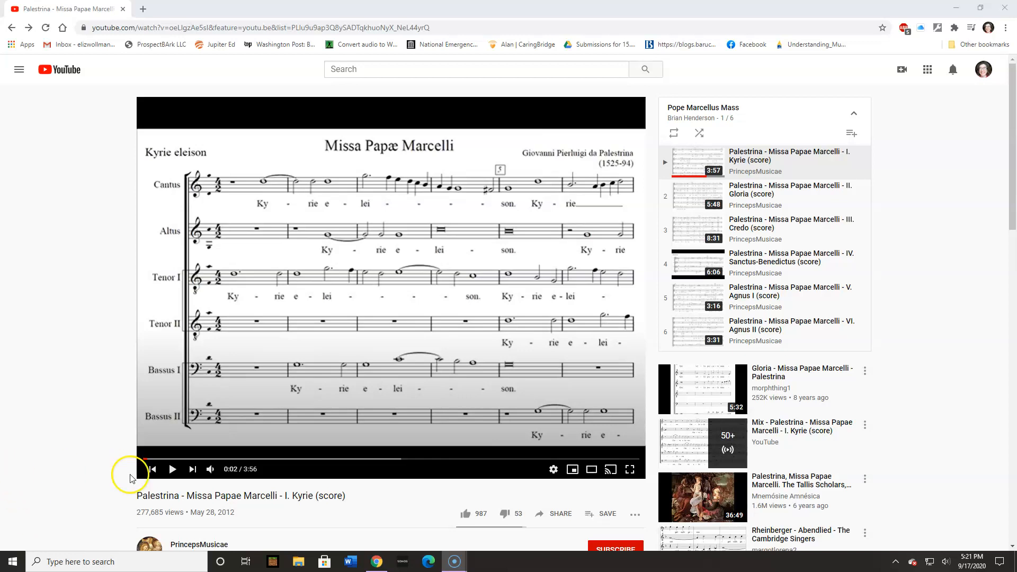
mouse_move(106, 508)
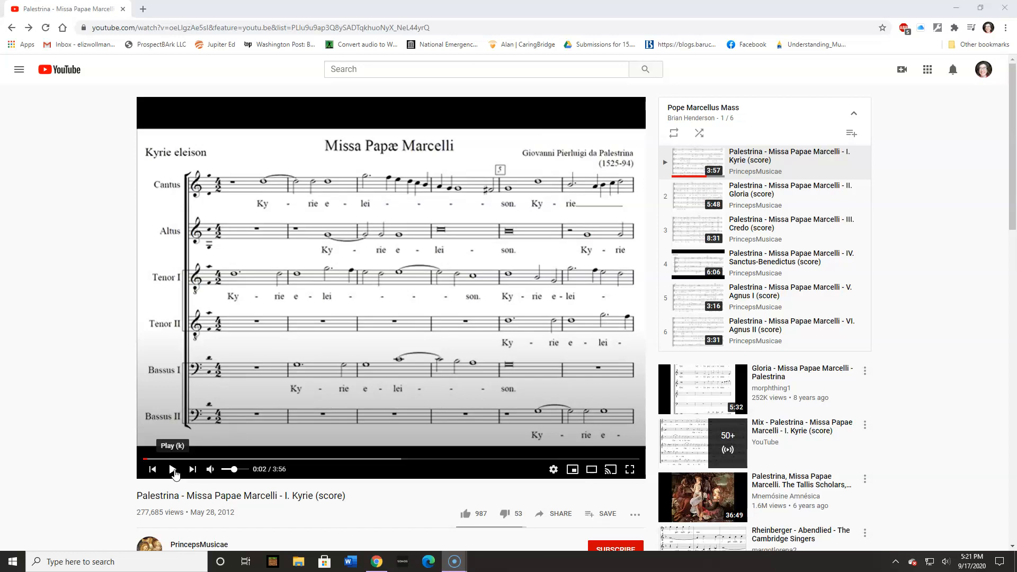
- Start playback of the Palestrina Missa Papae Marcelli Kyrie score video
click(172, 470)
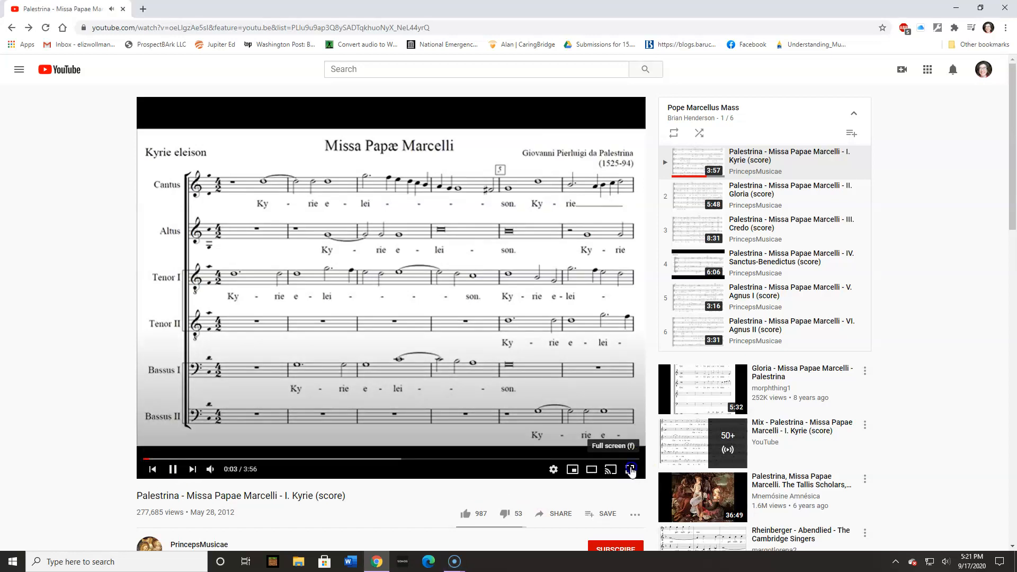
- Watch the Kyrie score video full-screen through the opening pages into the Christe eleison
click(629, 469)
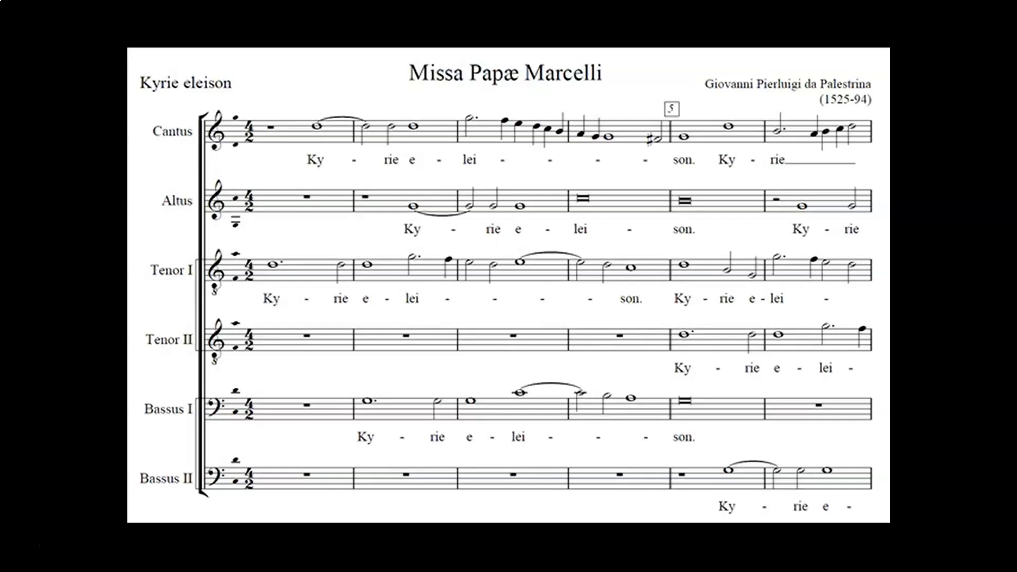
scroll(down, 3)
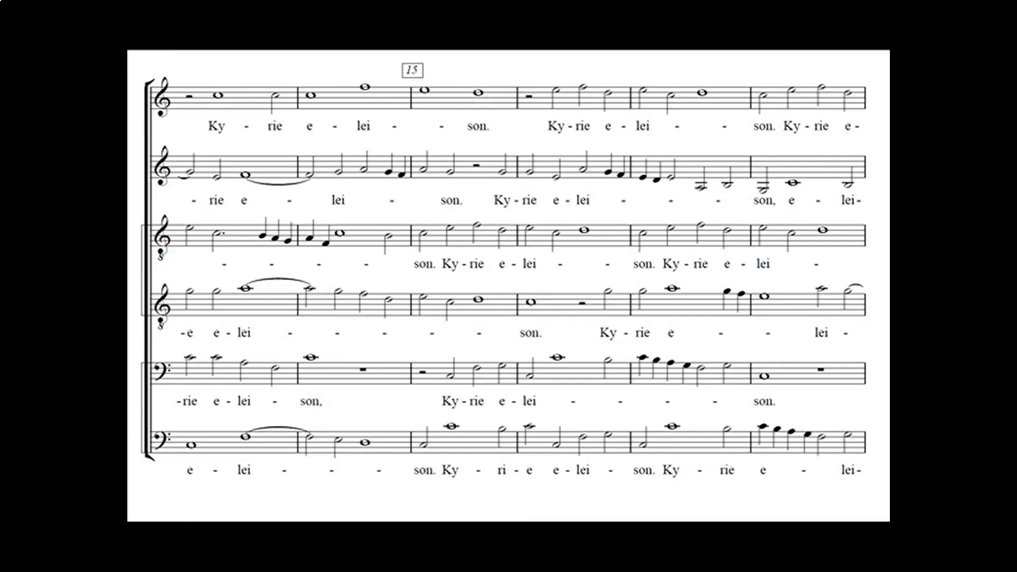
scroll(down, 3)
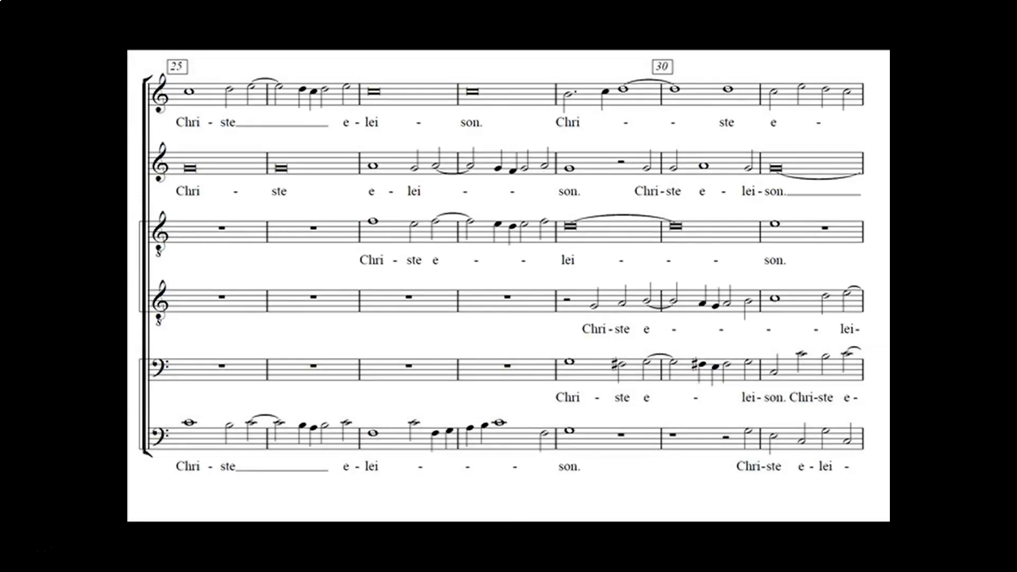
mouse_move(294, 91)
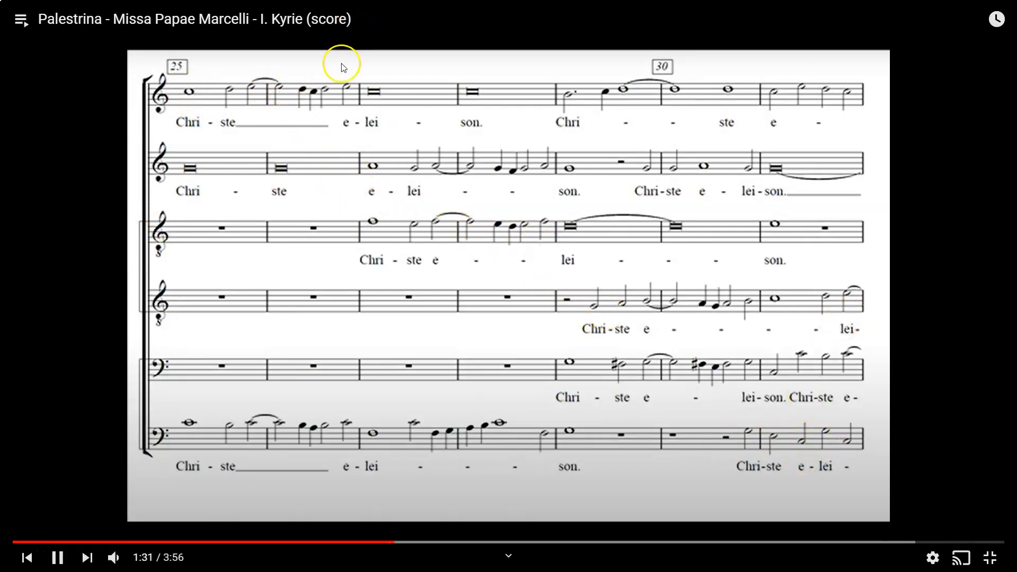
mouse_move(792, 444)
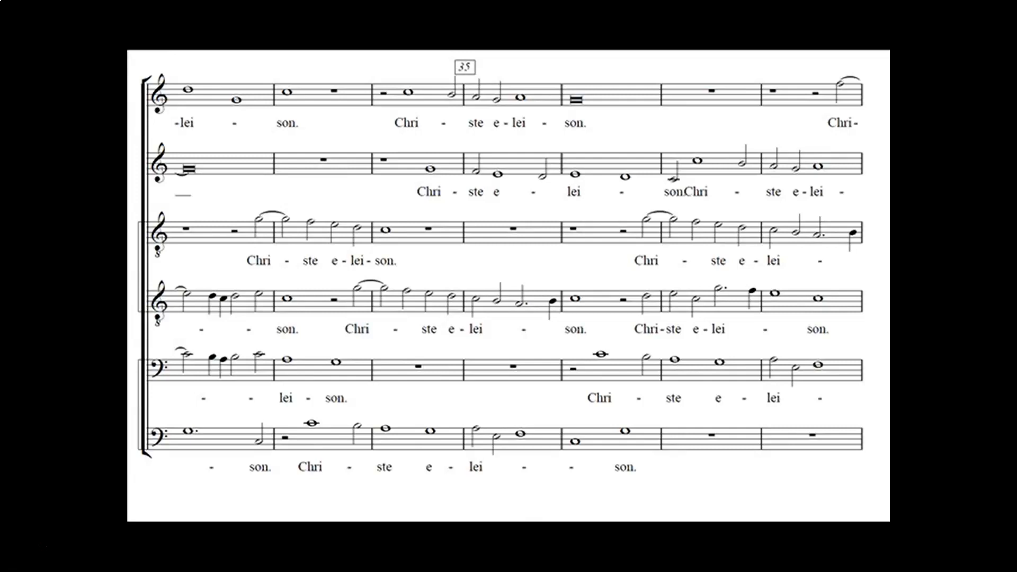
- Let full-screen playback continue through the Christe section to bars 45–51
scroll(down, 3)
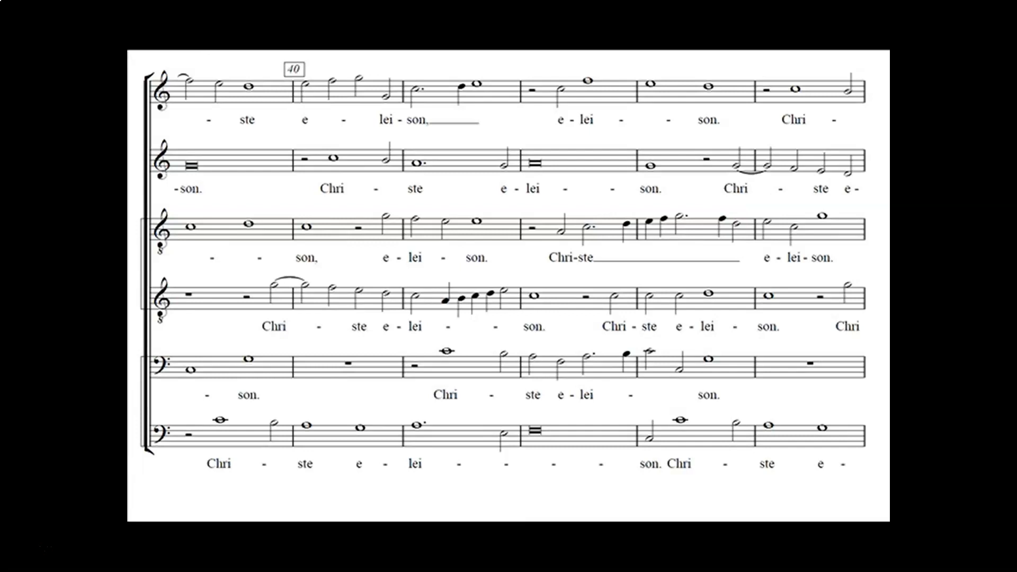
scroll(down, 3)
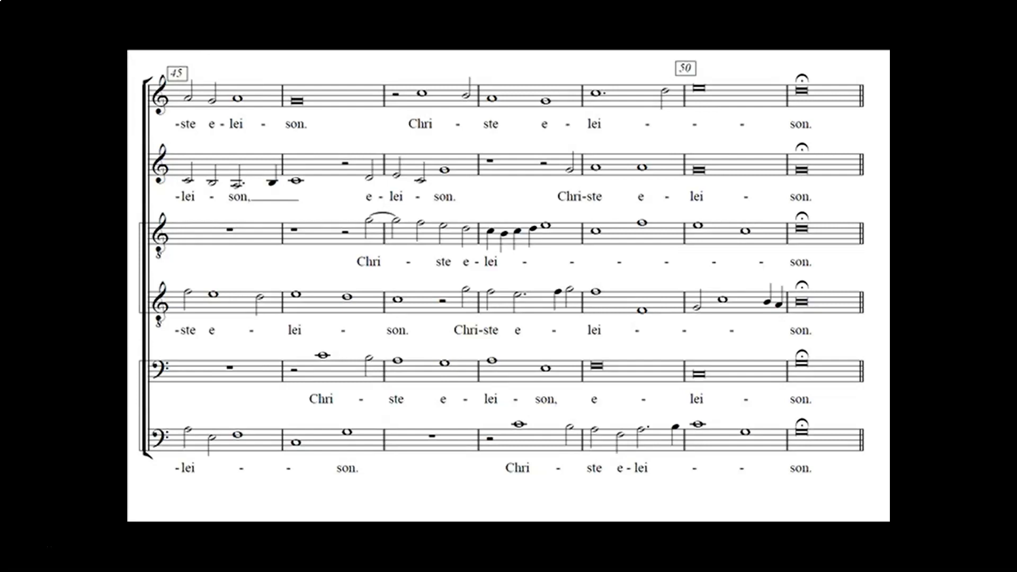
- Play to the final Kyrie page (bar 75) and pause at 3:55 of 3:56
scroll(down, 3)
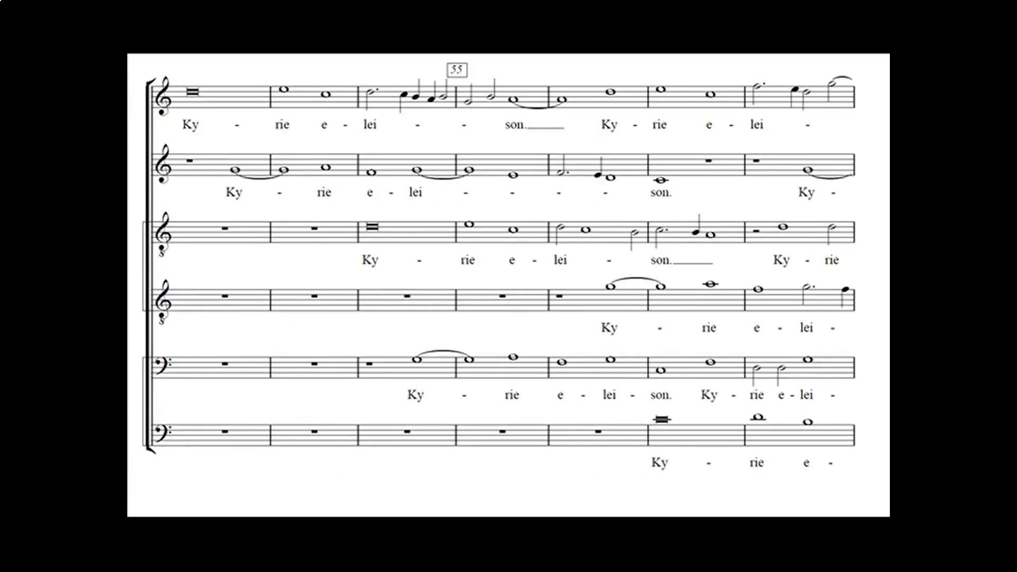
mouse_move(43, 201)
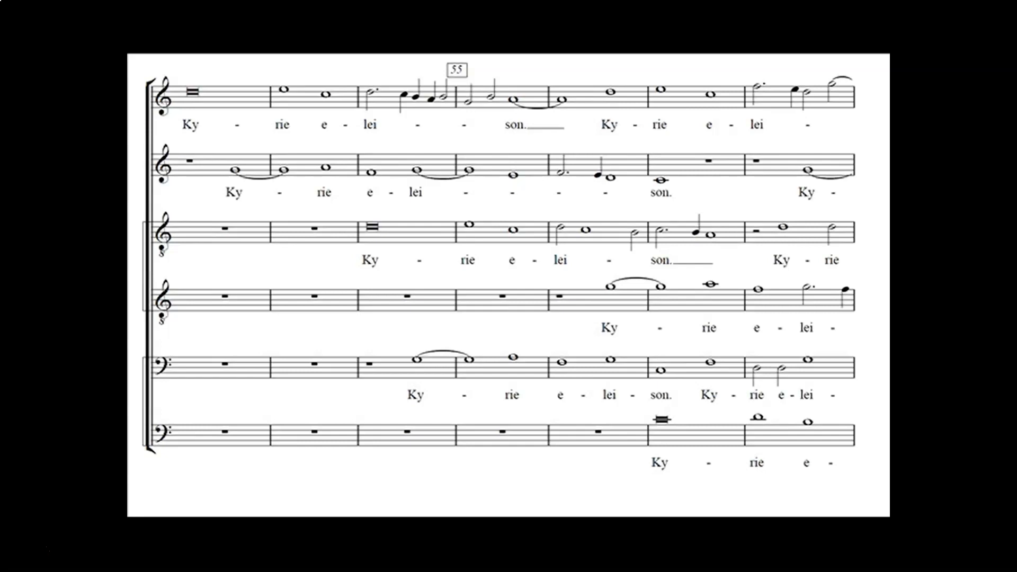
mouse_move(389, 273)
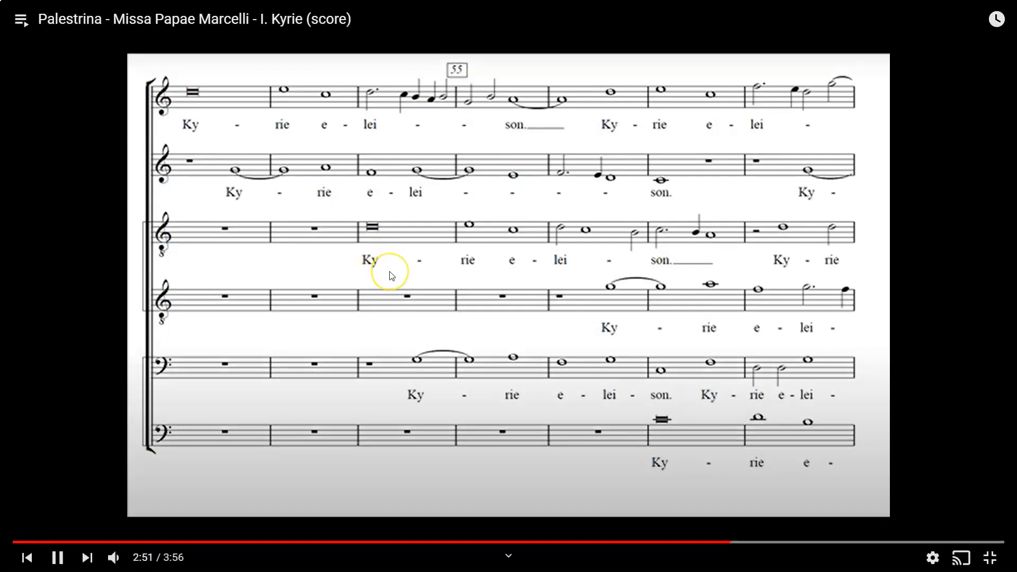
mouse_move(13, 220)
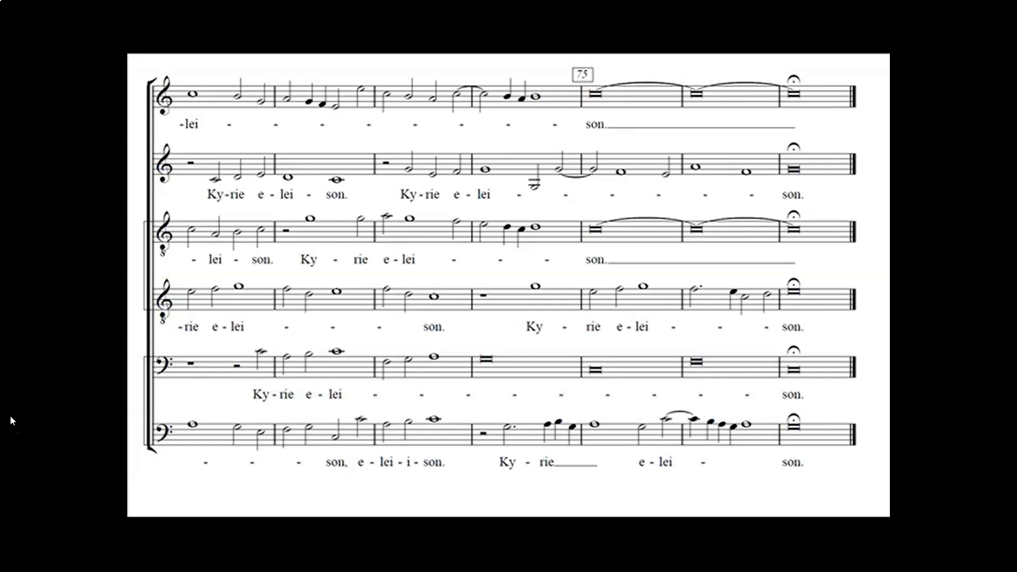
mouse_move(30, 490)
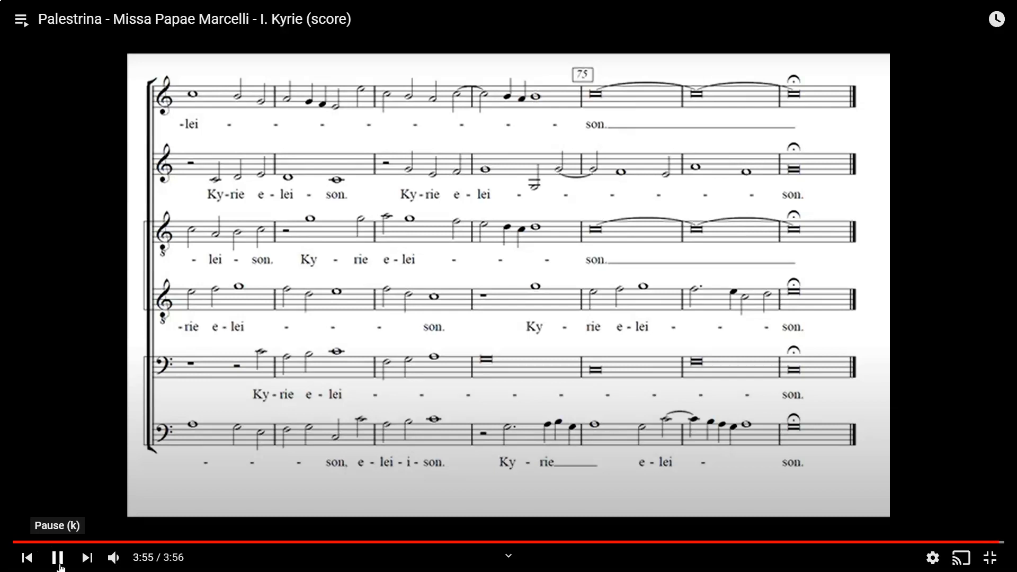
click(57, 558)
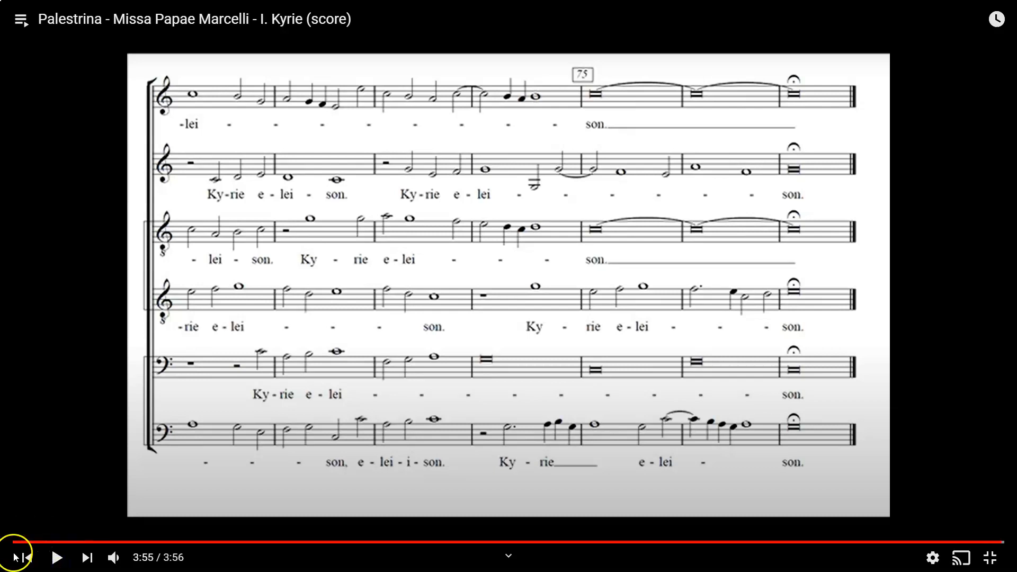